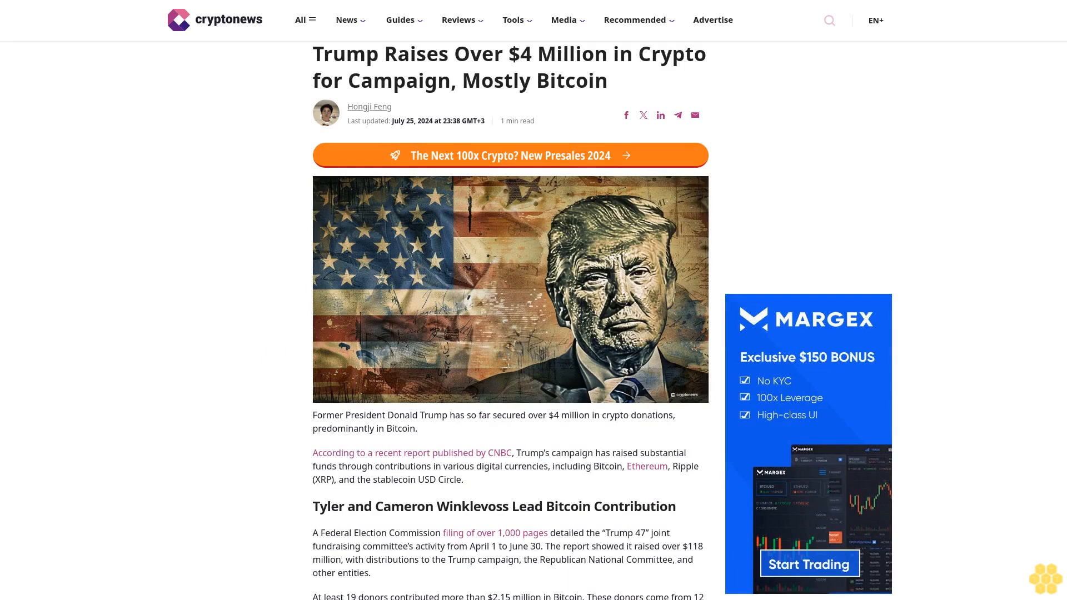
pyautogui.scroll(-3)
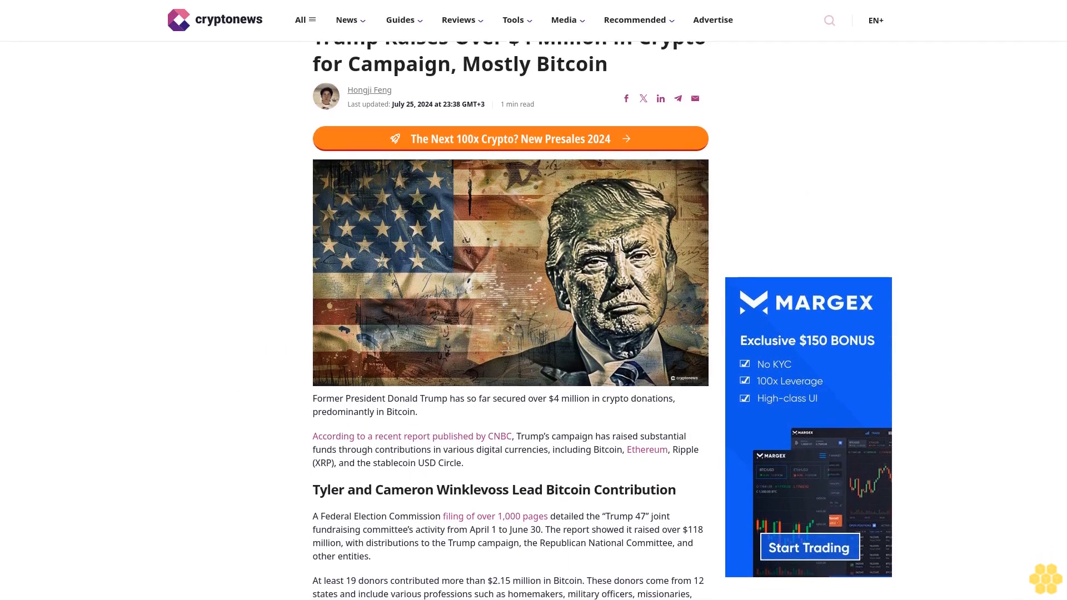
pyautogui.scroll(-3)
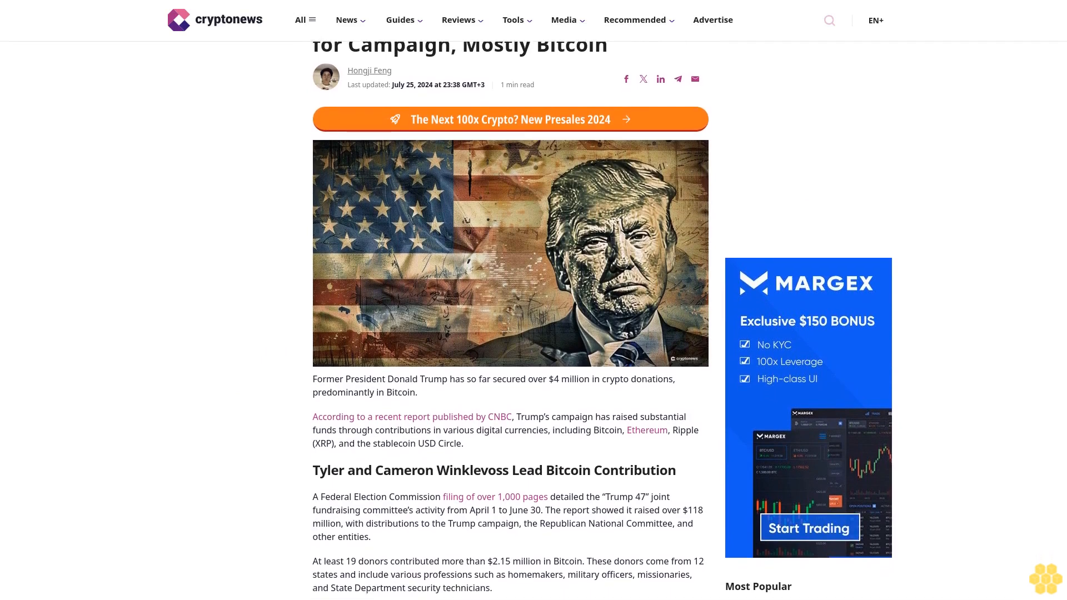
pyautogui.scroll(-3)
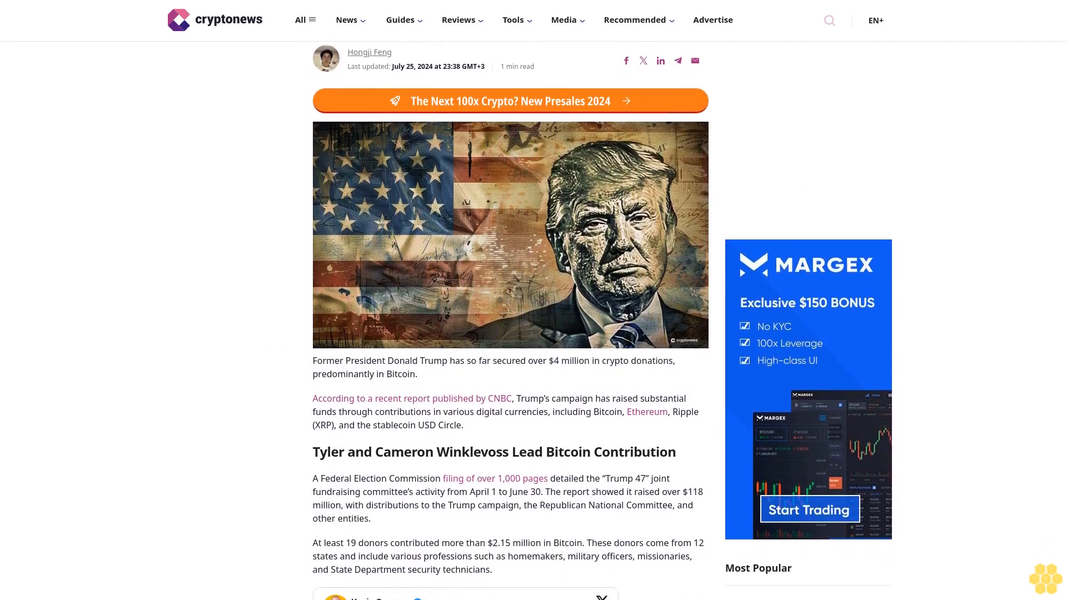
pyautogui.scroll(-3)
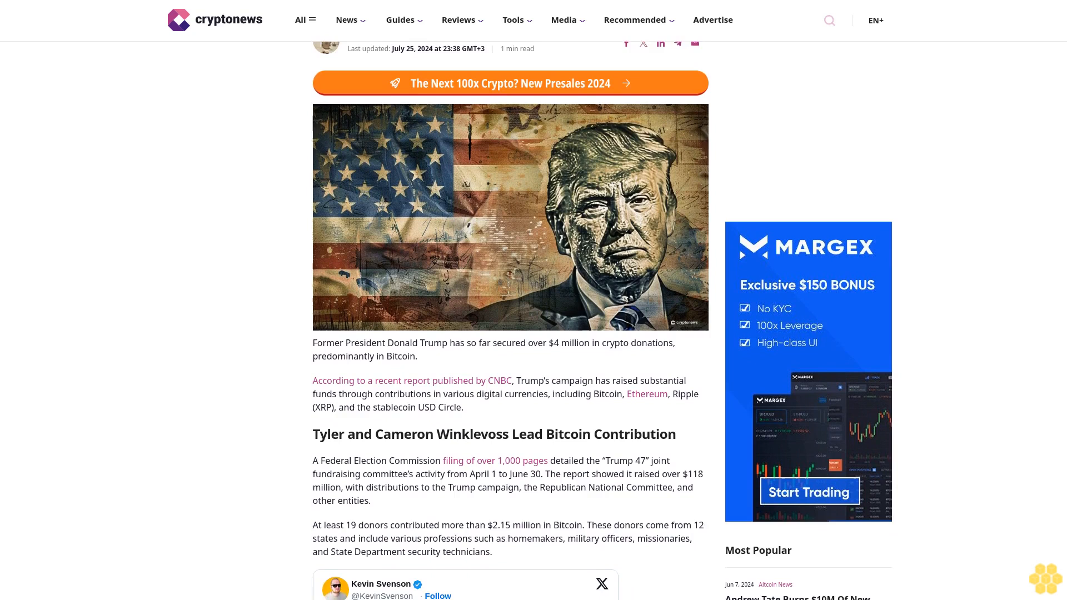
pyautogui.scroll(-3)
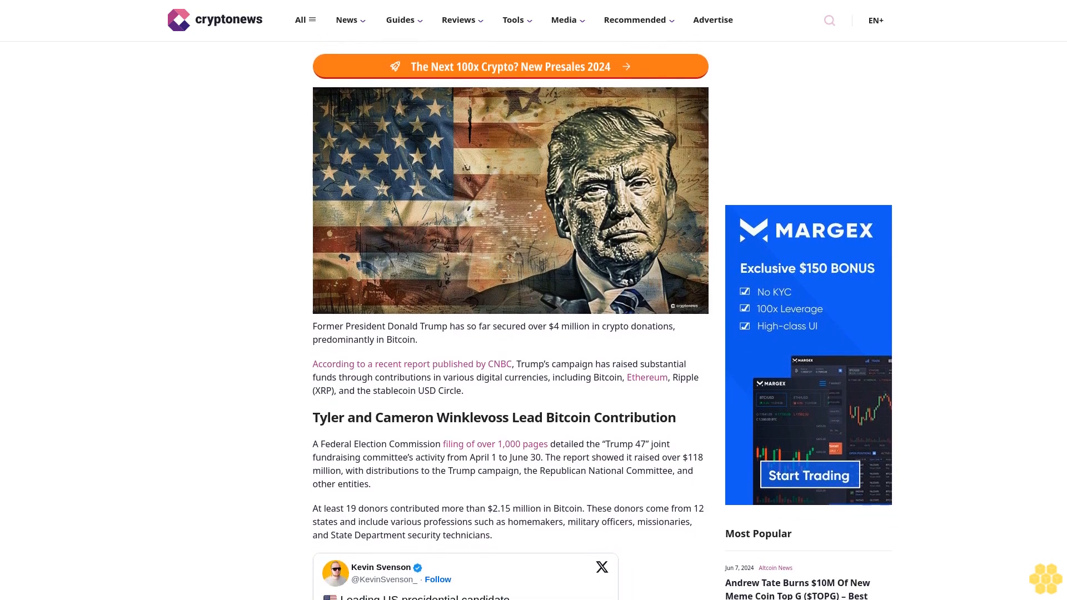
pyautogui.scroll(-3)
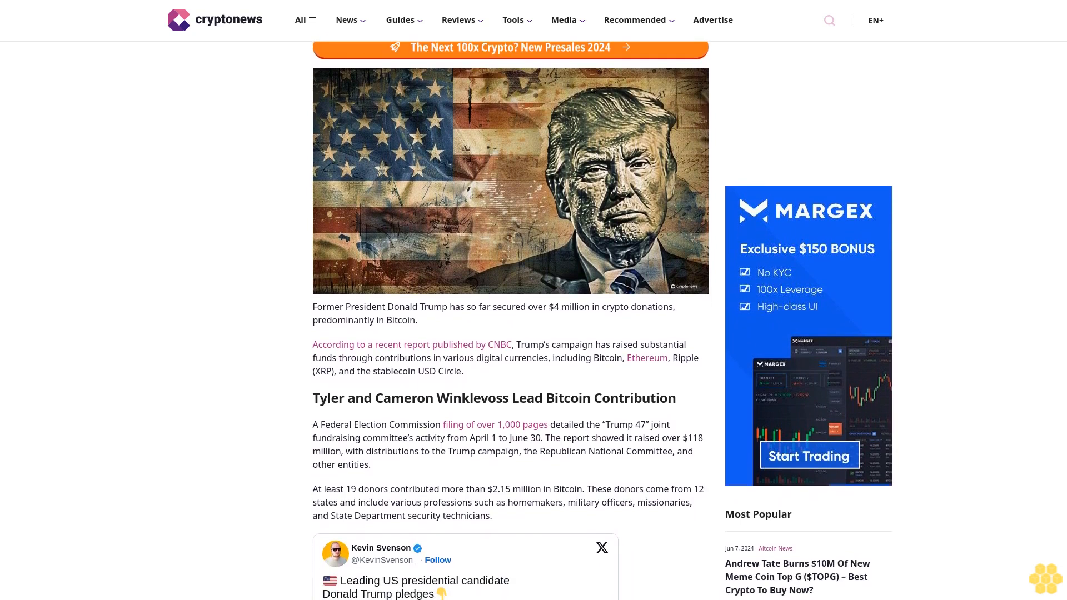
pyautogui.scroll(-3)
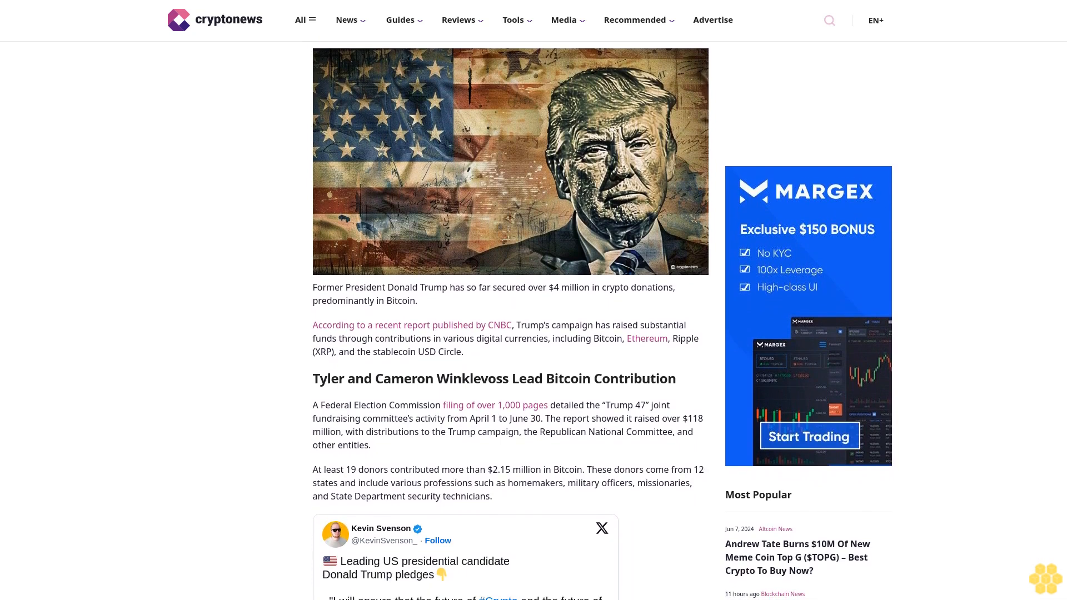
pyautogui.scroll(-3)
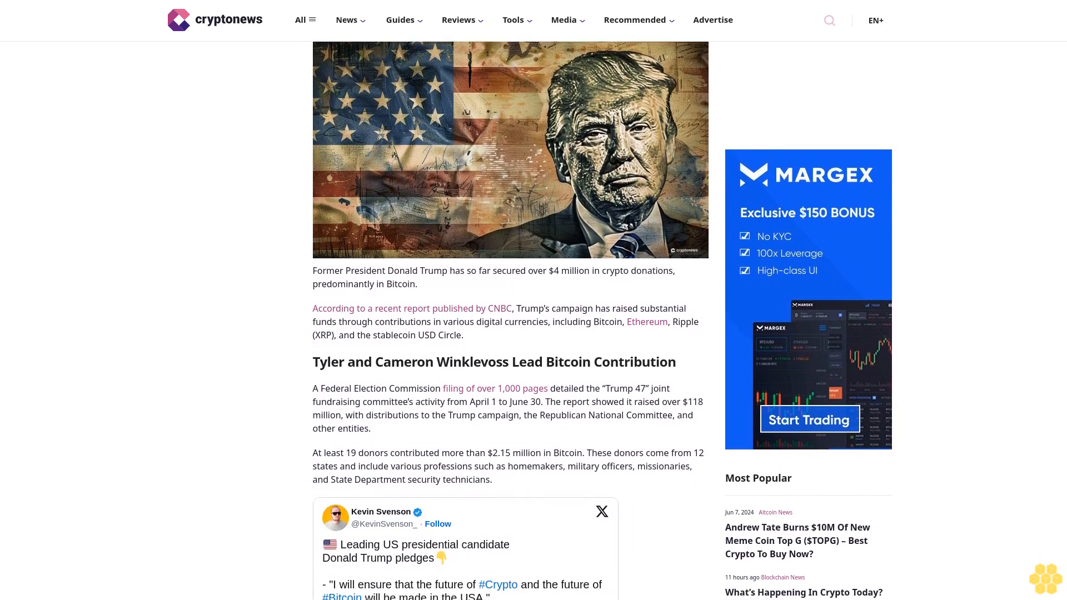
pyautogui.scroll(-3)
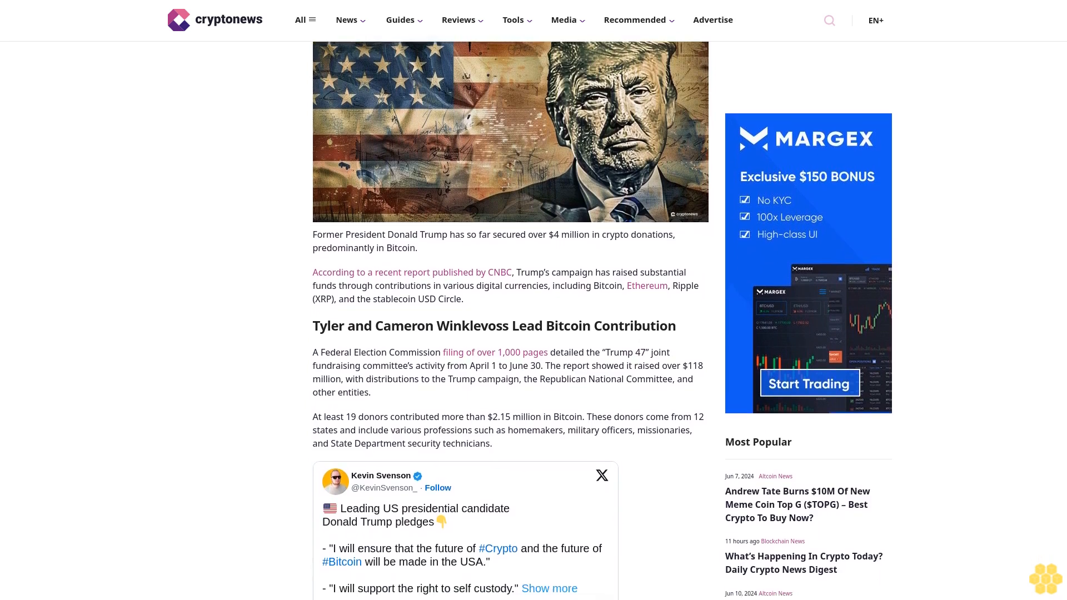
pyautogui.scroll(-3)
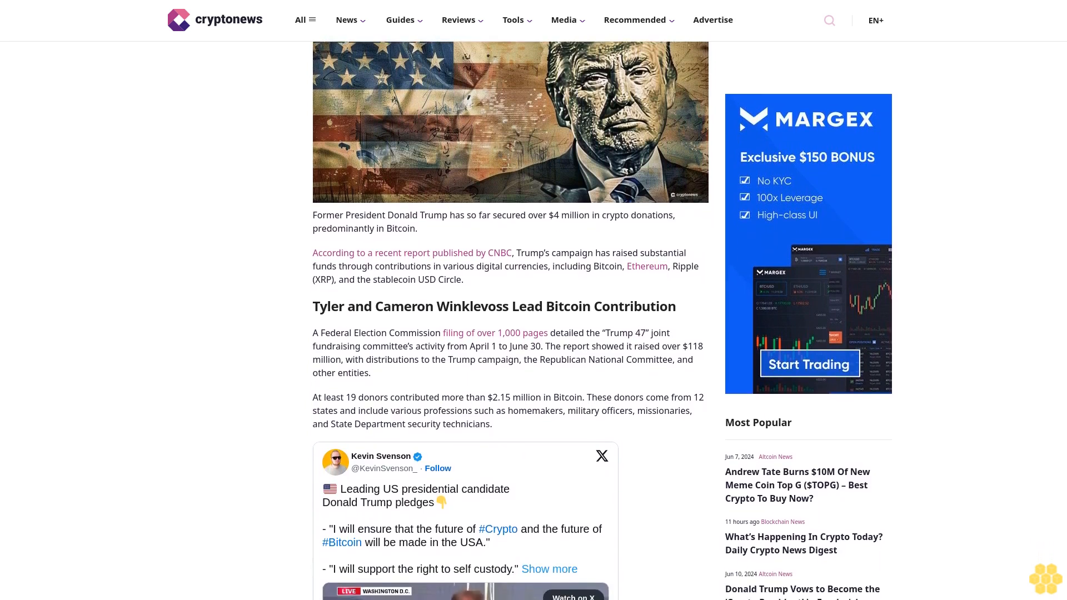
pyautogui.scroll(-3)
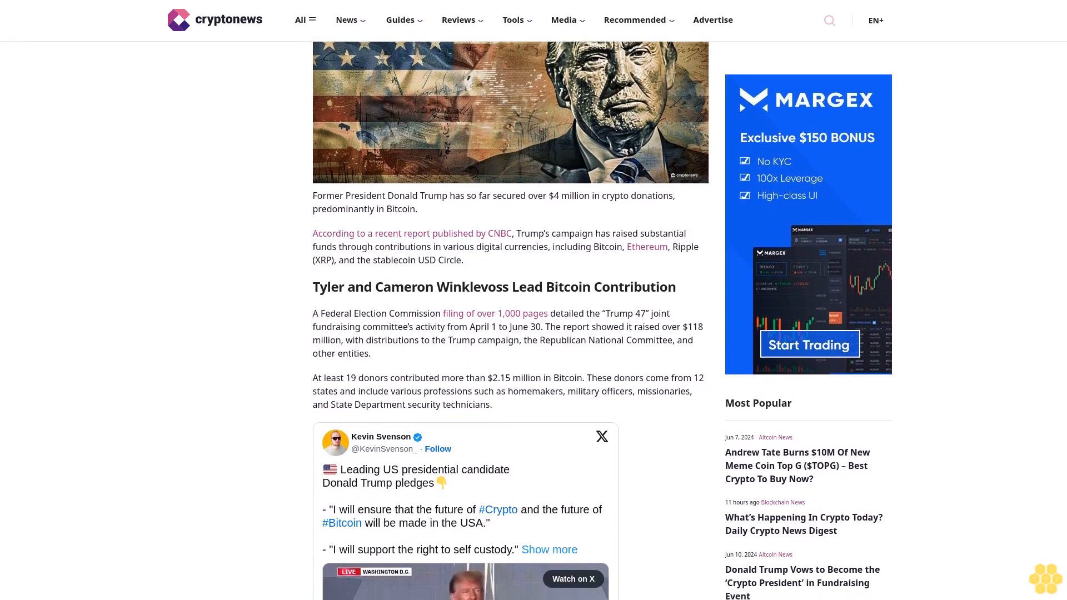
pyautogui.scroll(-3)
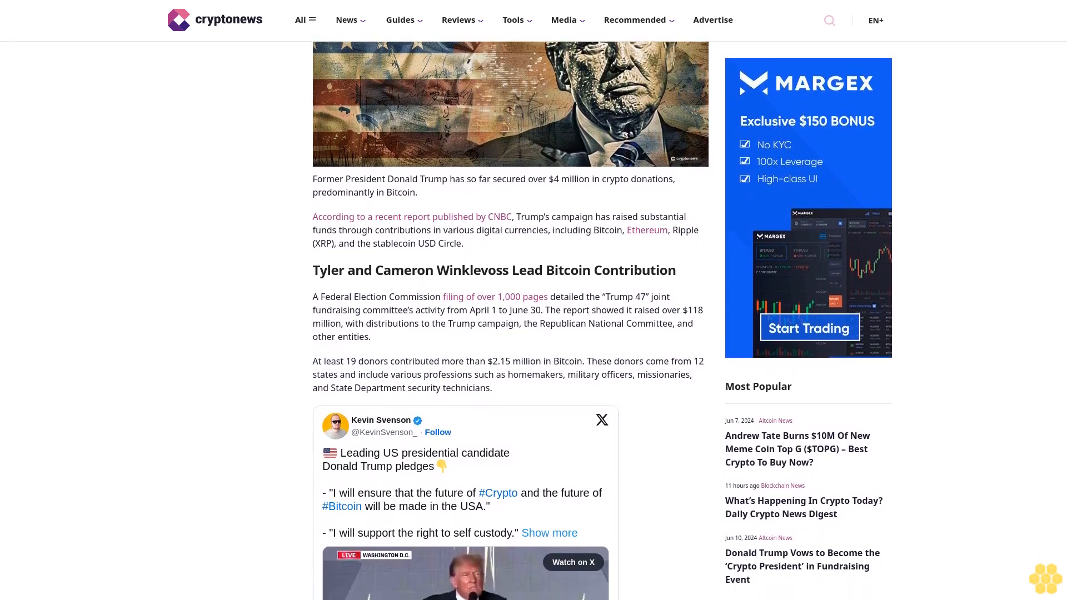
pyautogui.scroll(-3)
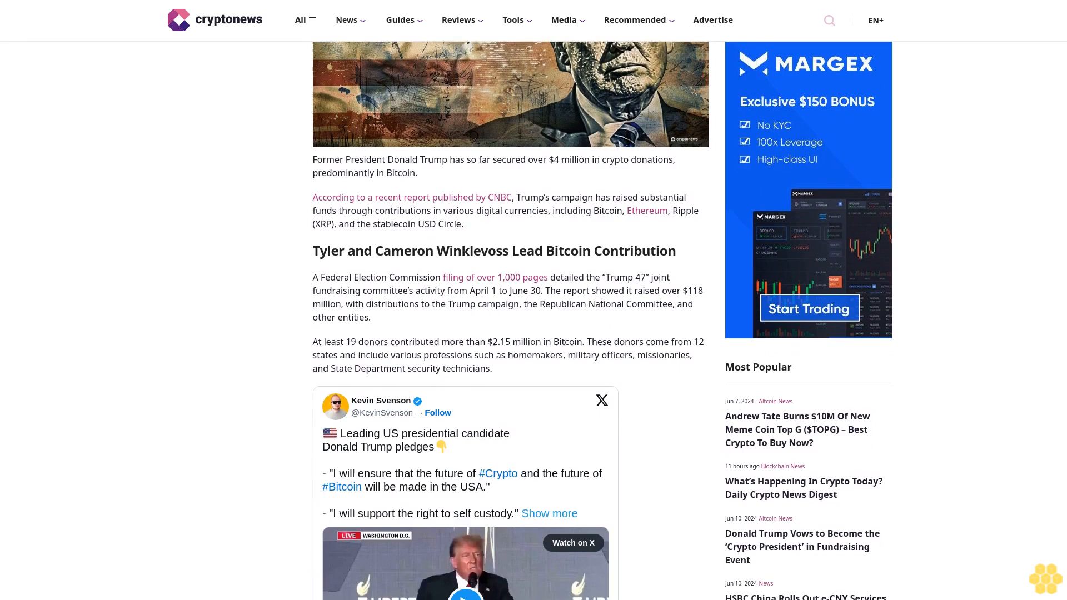
pyautogui.scroll(-3)
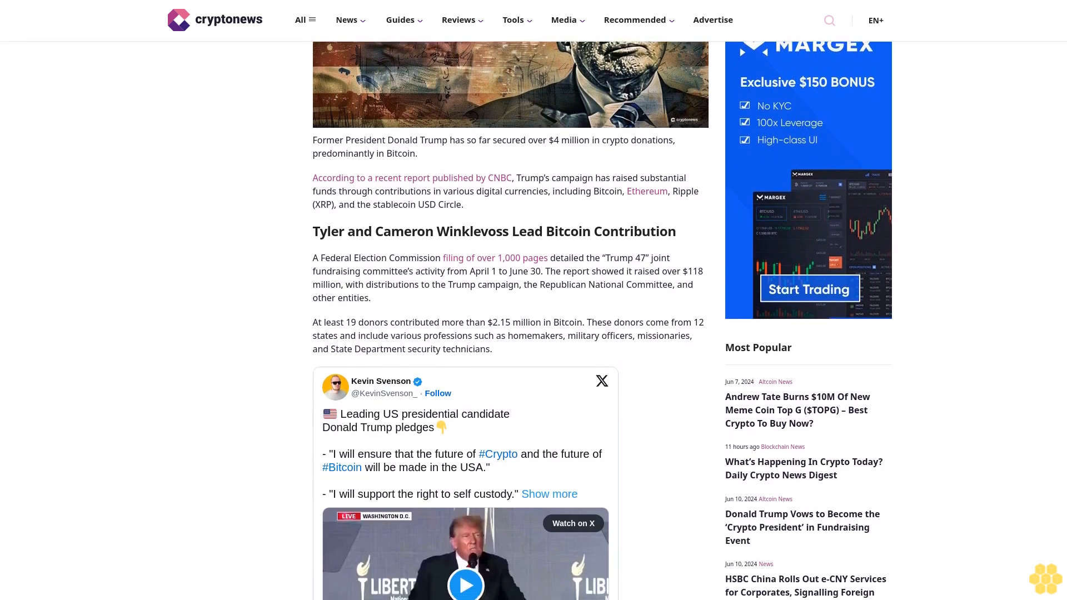
pyautogui.scroll(-3)
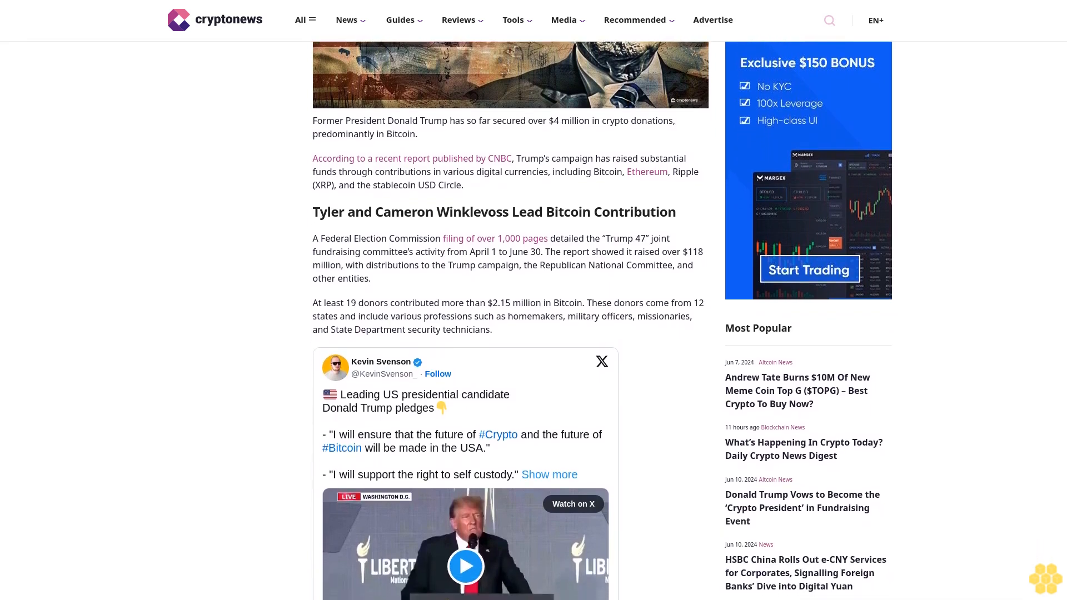
pyautogui.scroll(-3)
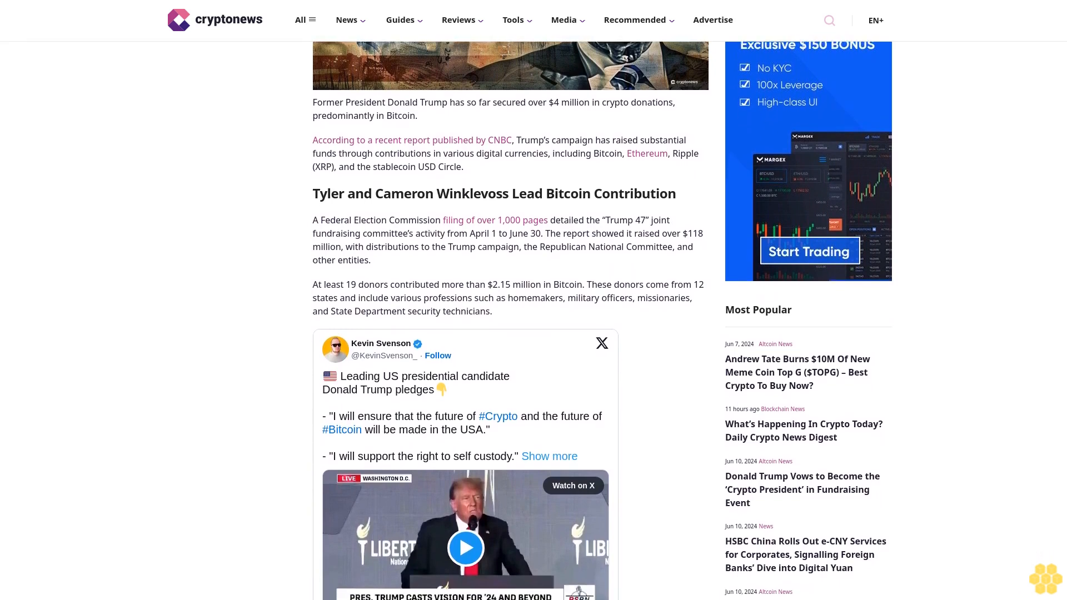
pyautogui.scroll(-3)
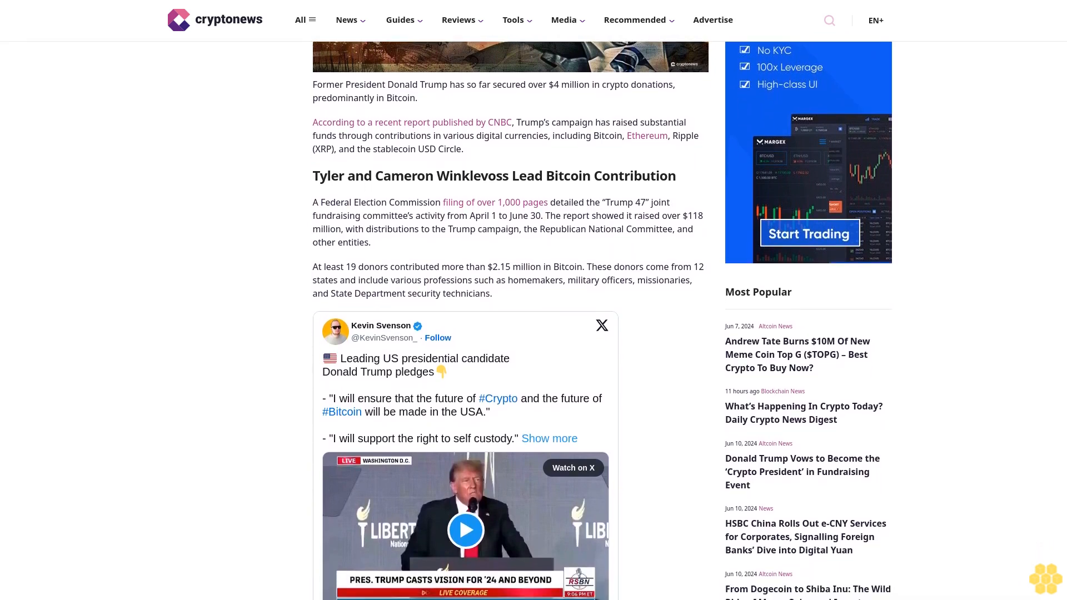
pyautogui.scroll(-3)
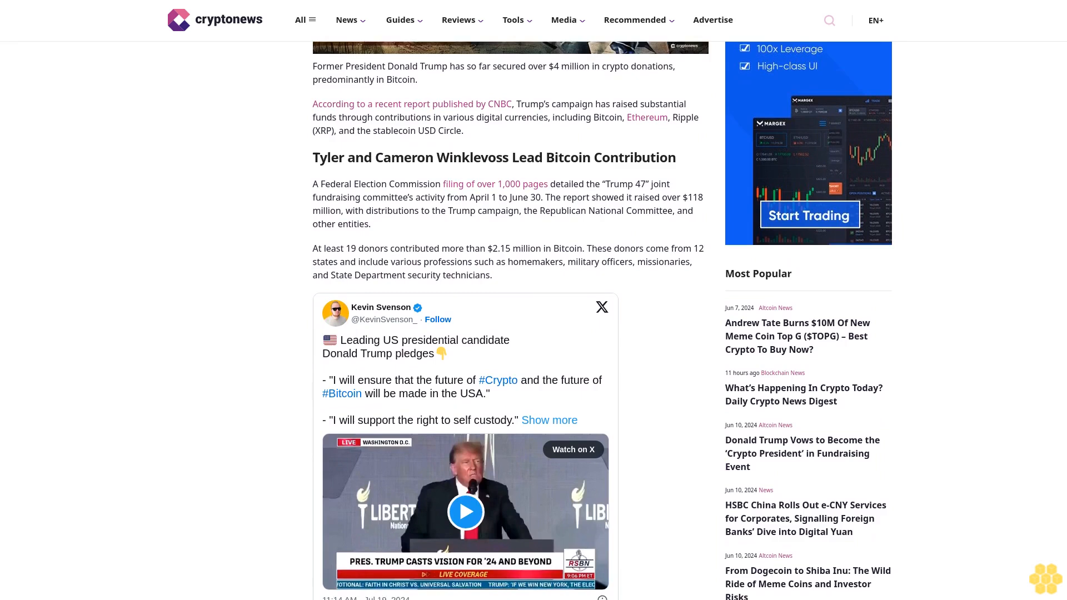
pyautogui.scroll(-3)
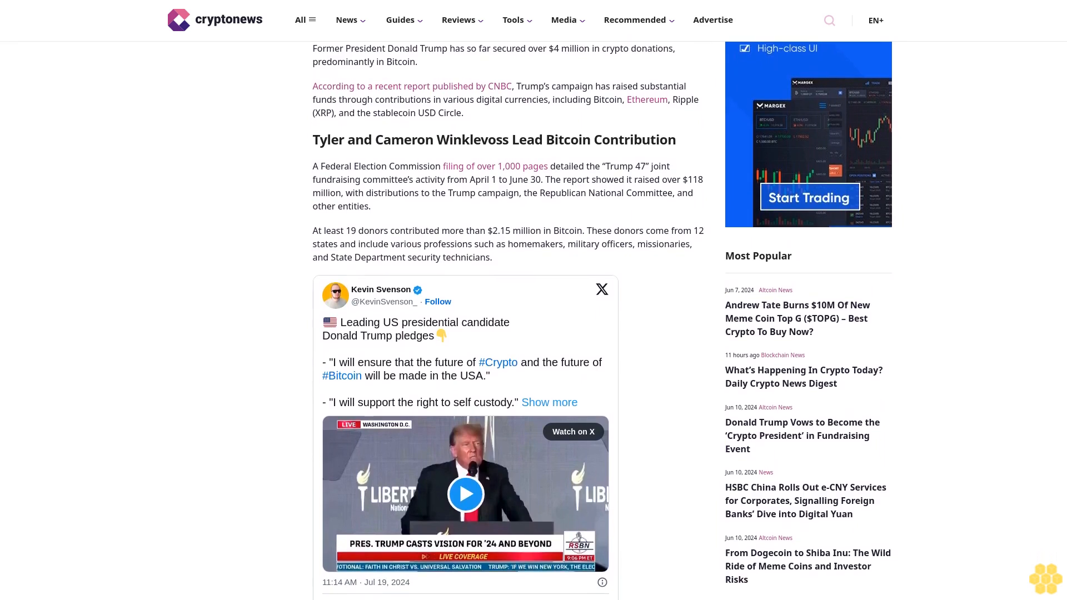
pyautogui.scroll(-3)
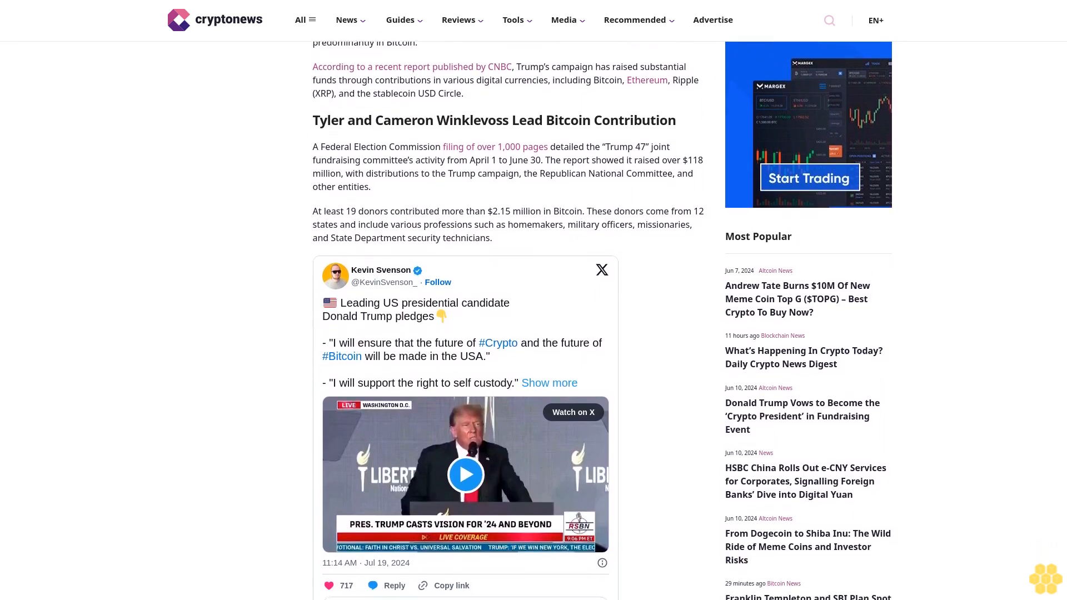
pyautogui.scroll(-3)
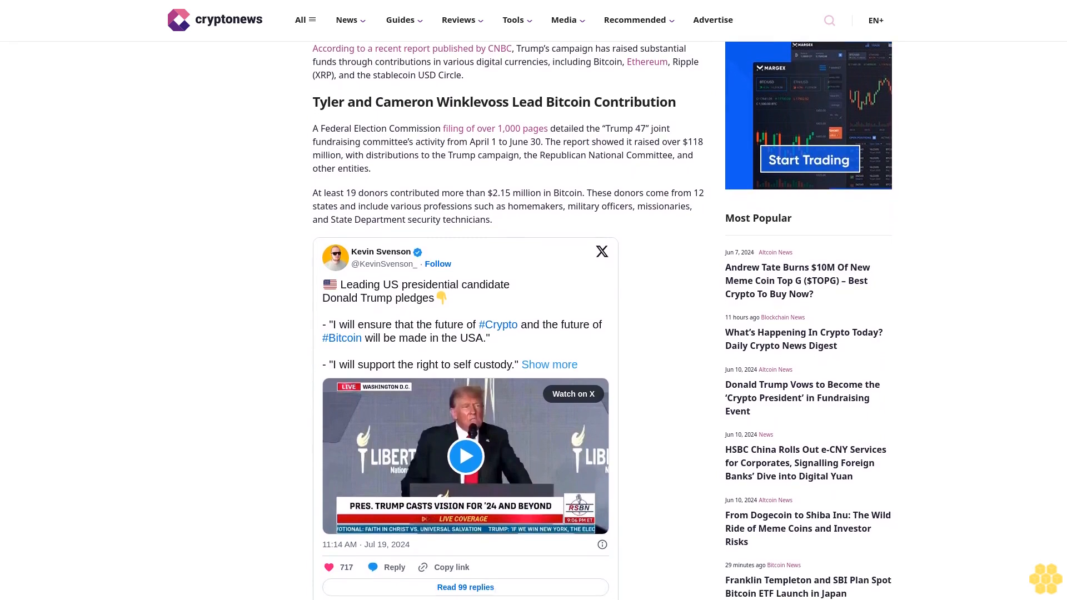
pyautogui.scroll(-3)
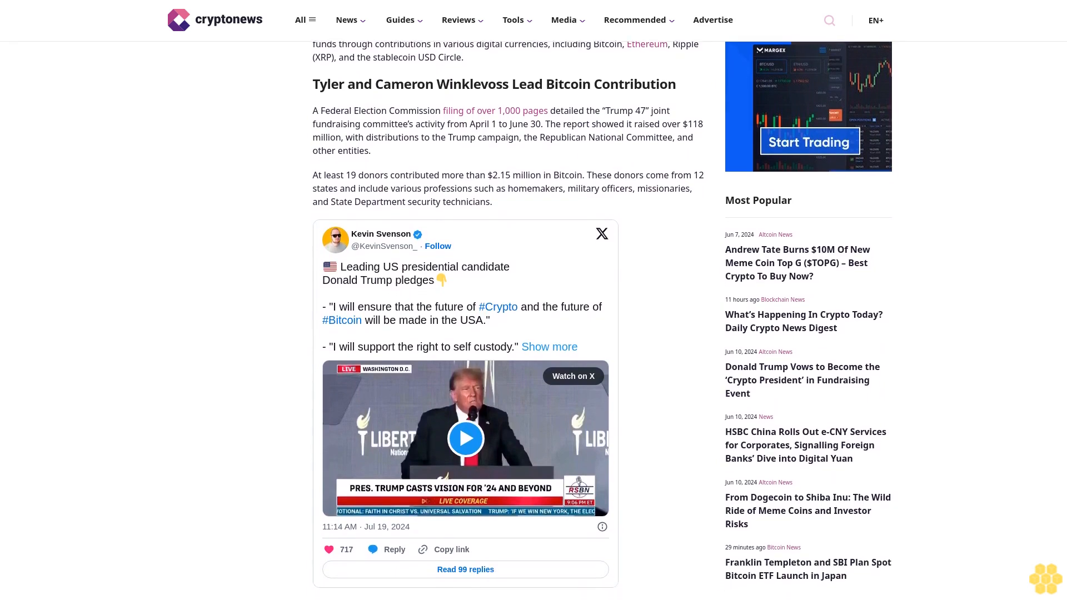
pyautogui.scroll(-3)
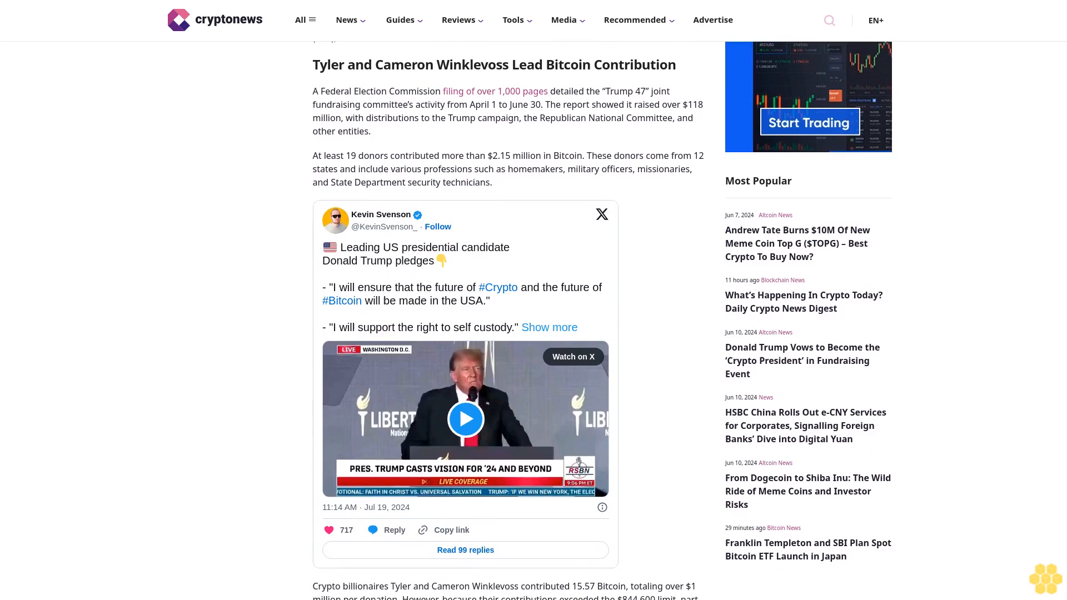
pyautogui.scroll(-3)
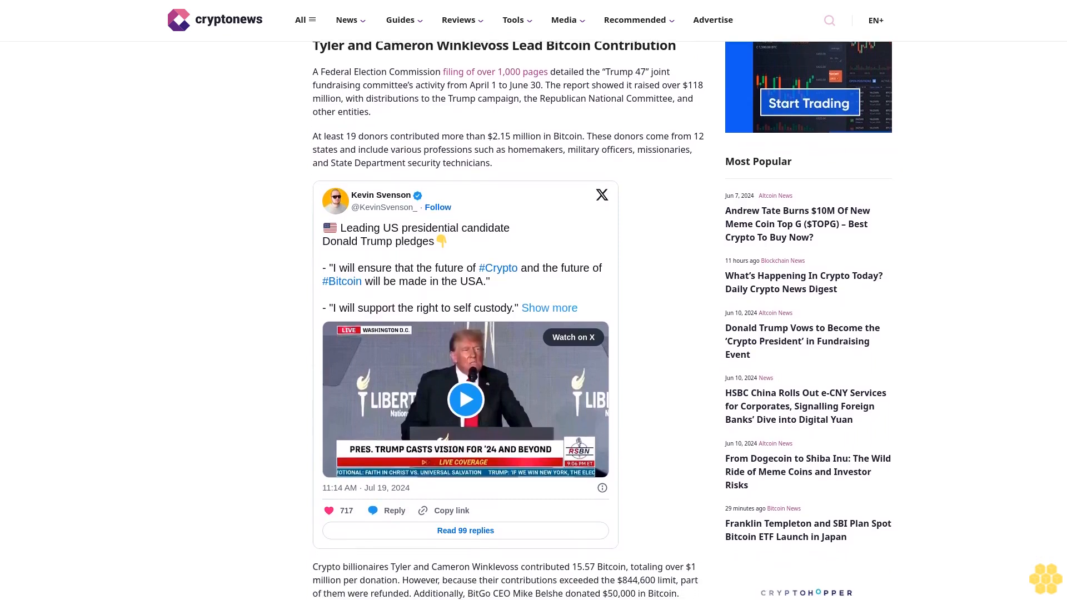
pyautogui.scroll(-3)
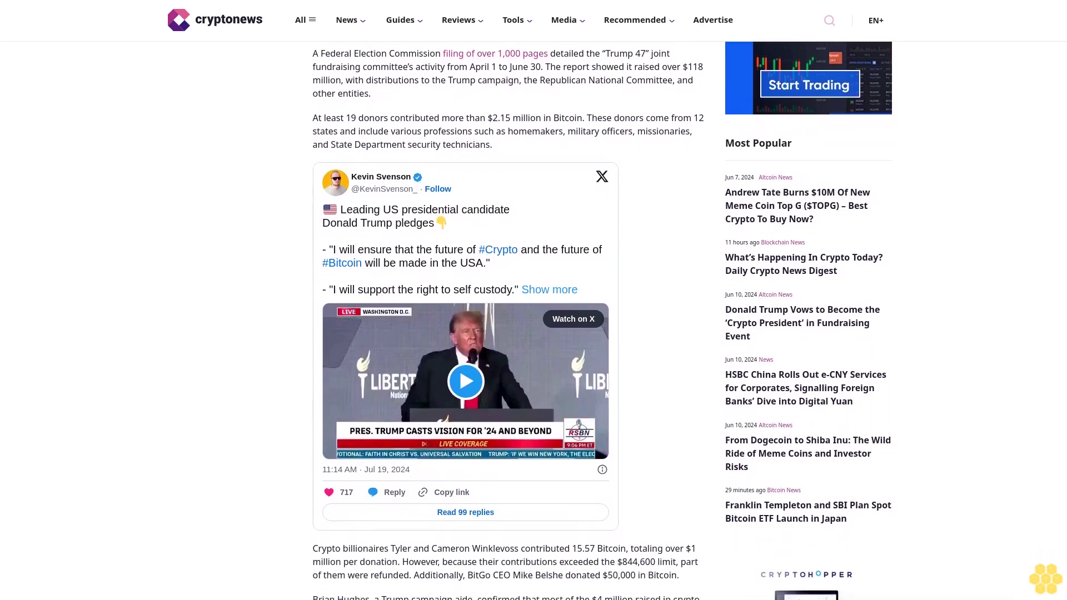
pyautogui.scroll(-3)
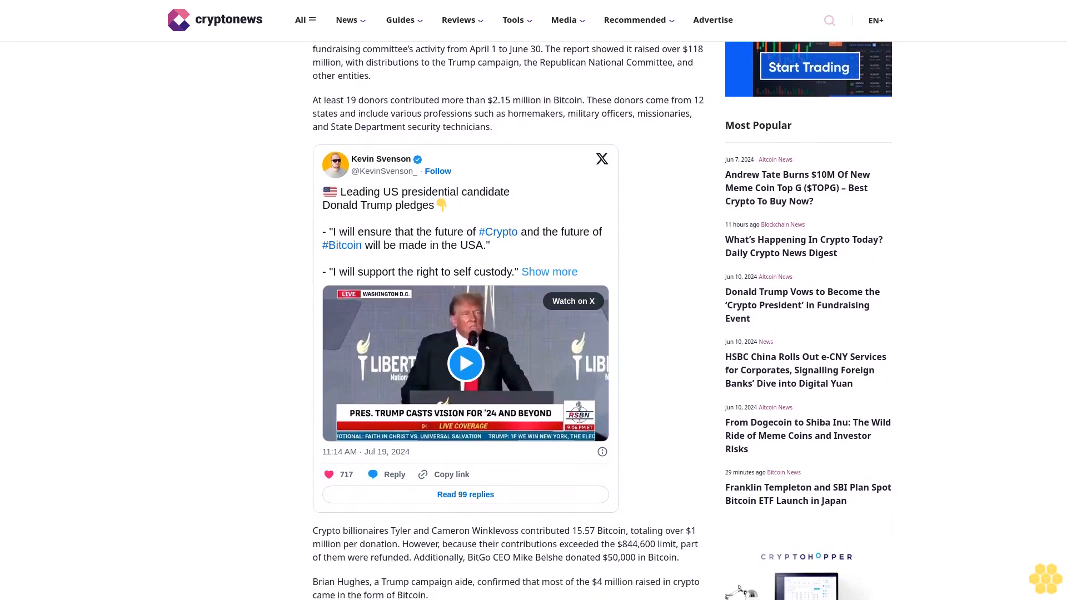
pyautogui.scroll(-3)
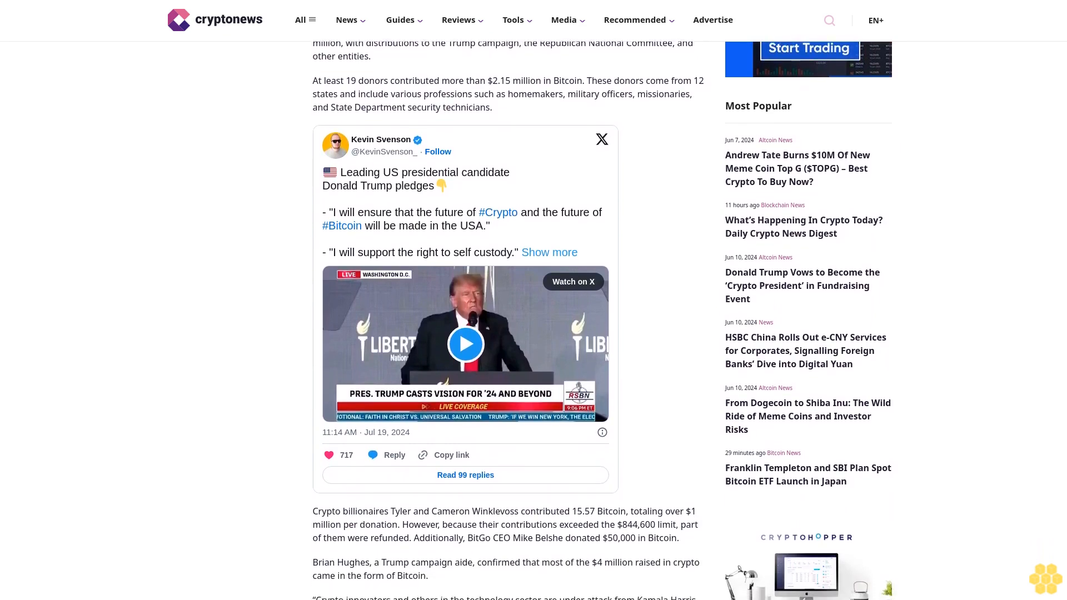
pyautogui.scroll(-3)
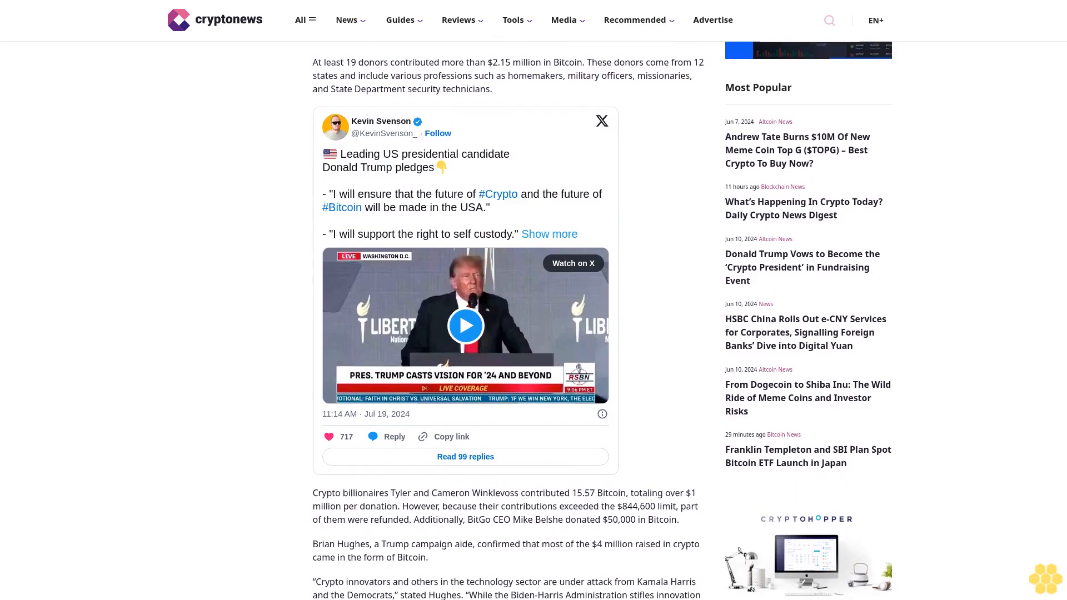
pyautogui.scroll(-3)
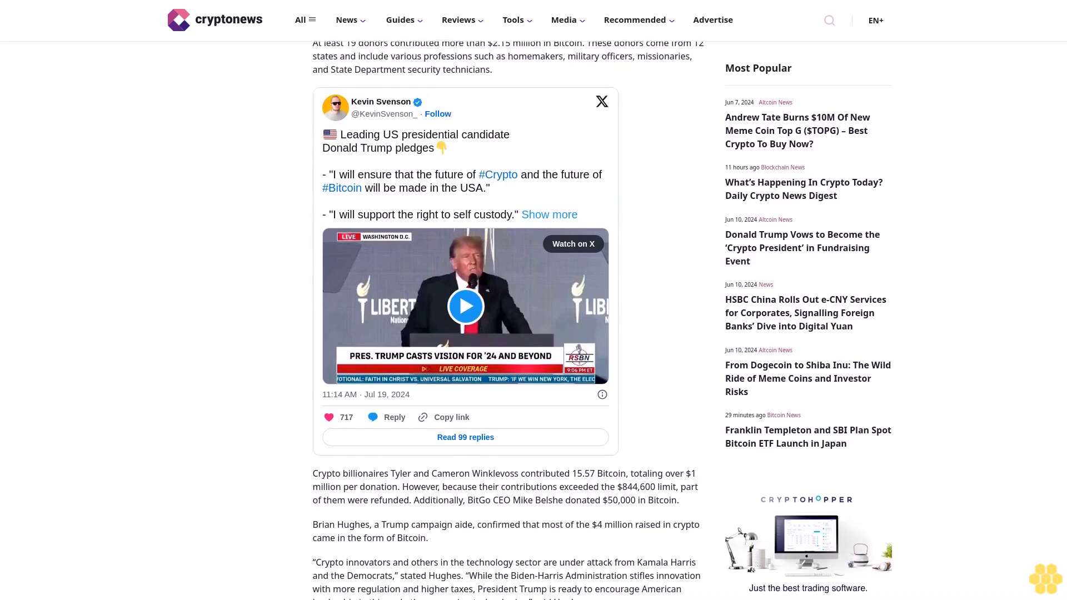
pyautogui.scroll(-3)
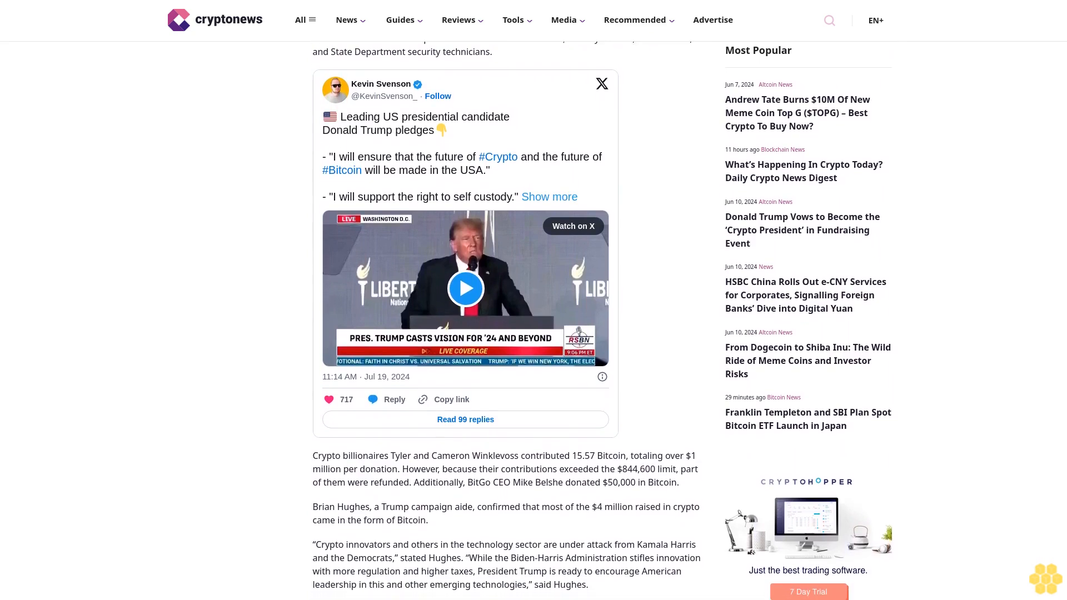
pyautogui.scroll(-3)
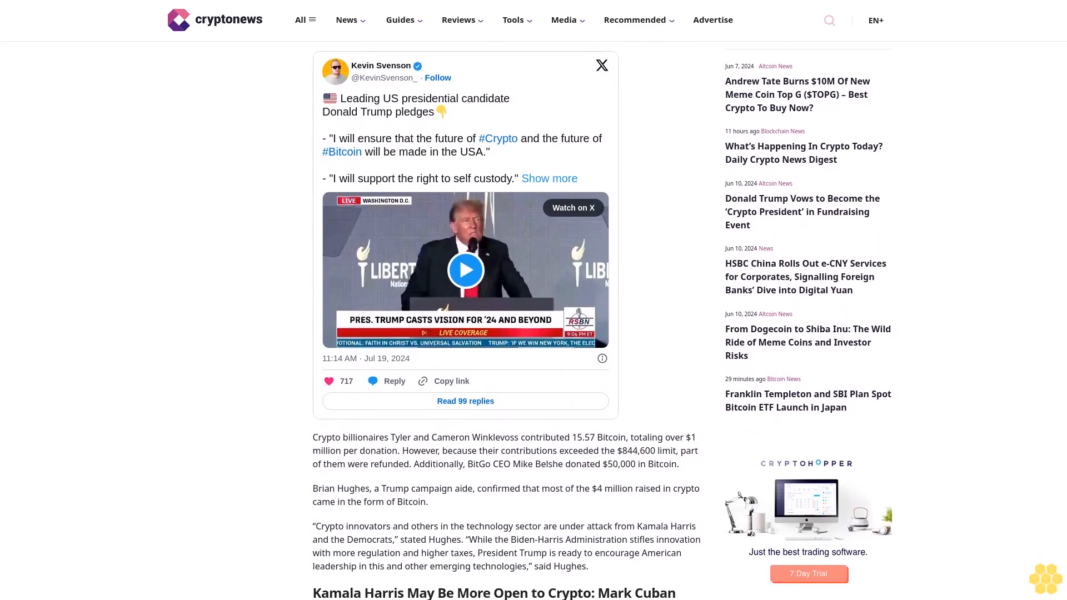
pyautogui.scroll(-3)
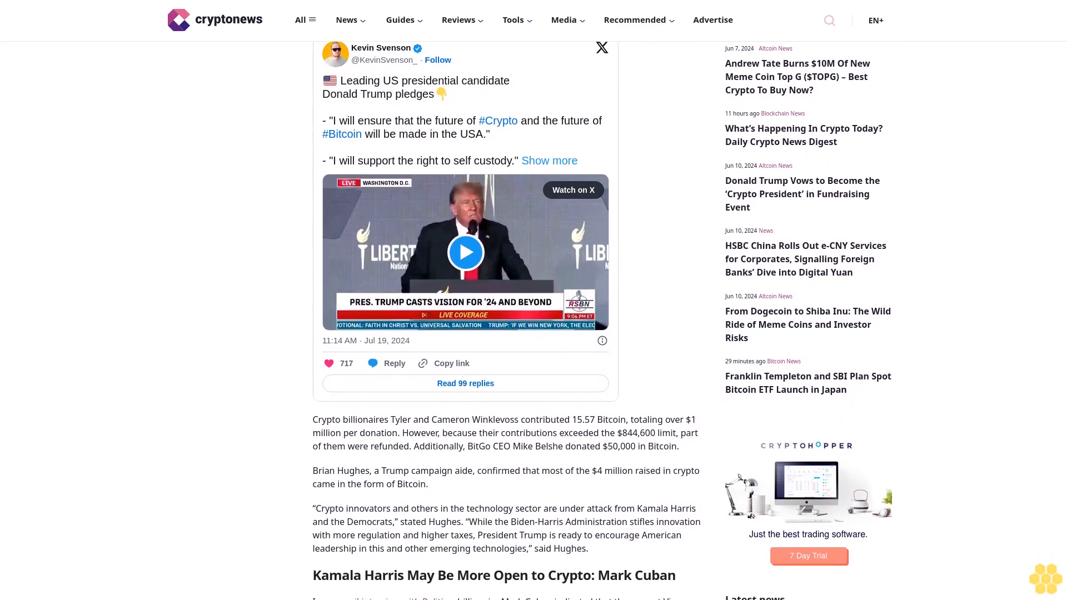
pyautogui.scroll(-3)
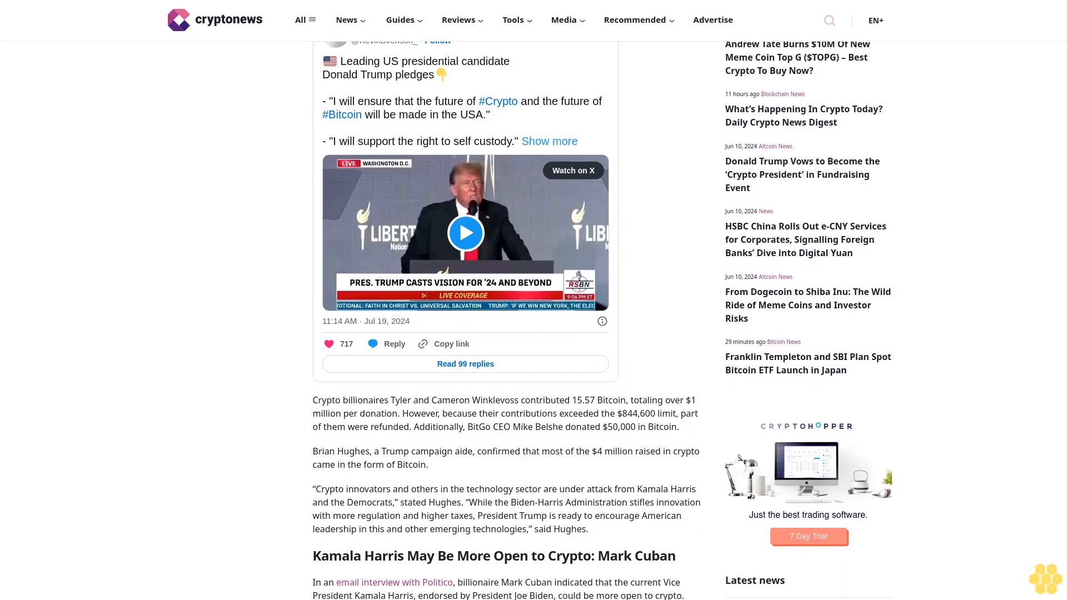
pyautogui.scroll(-3)
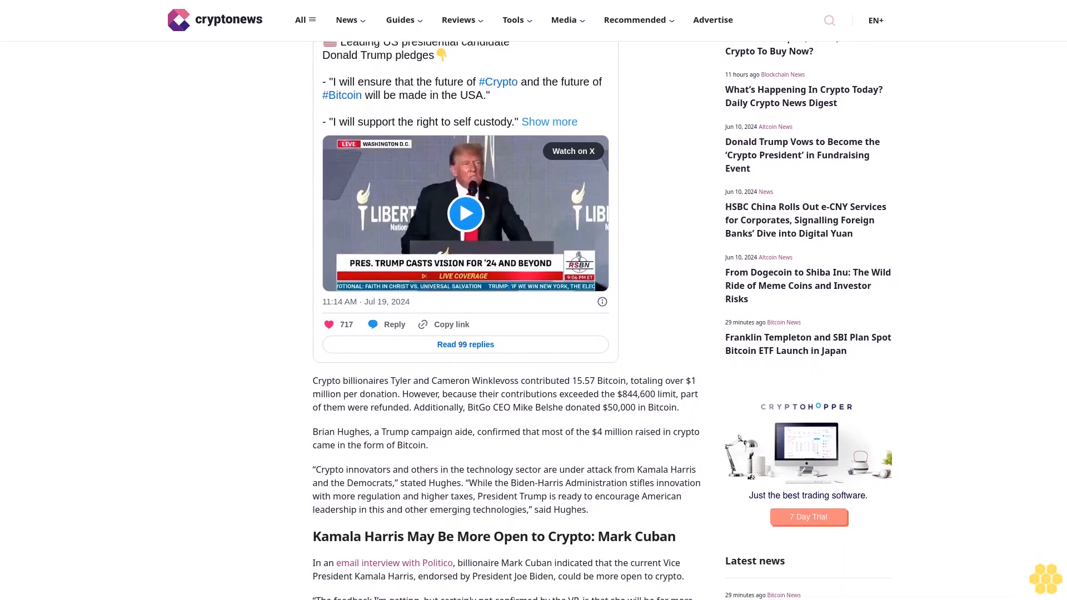
pyautogui.scroll(-3)
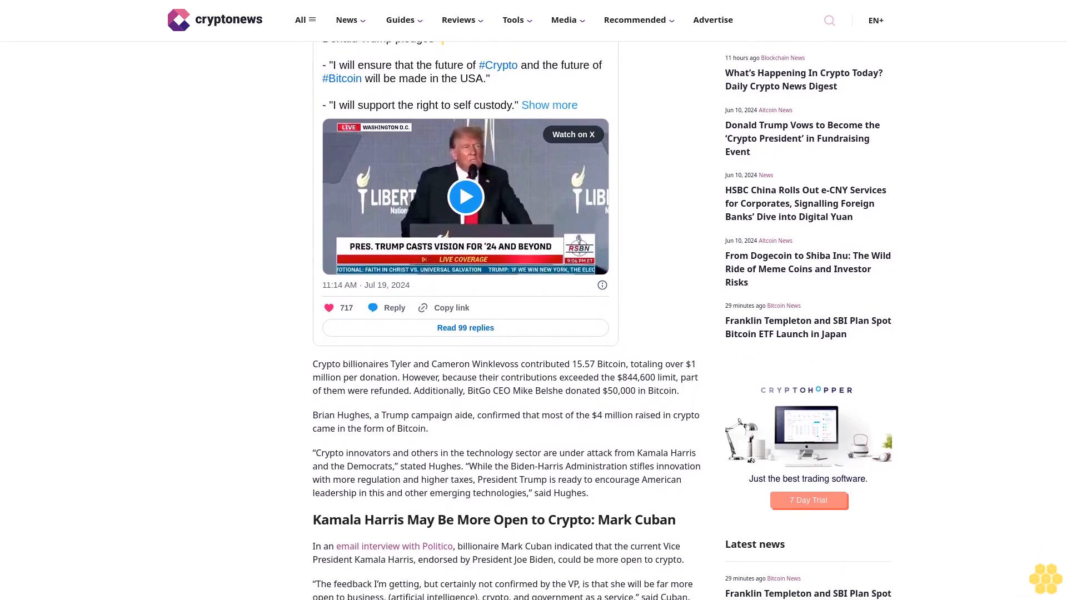
pyautogui.scroll(-3)
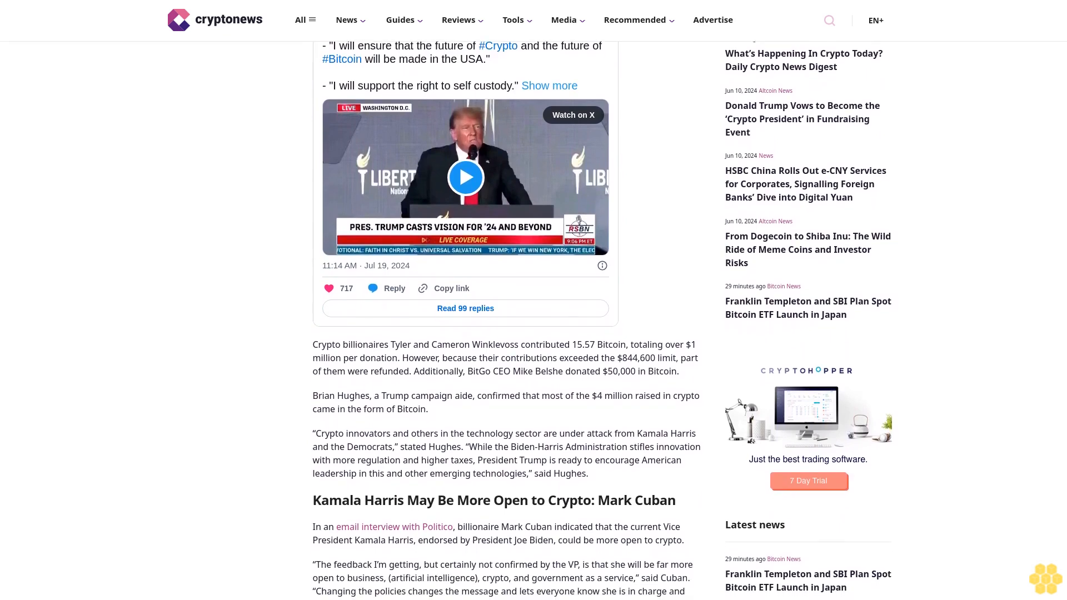
pyautogui.scroll(-3)
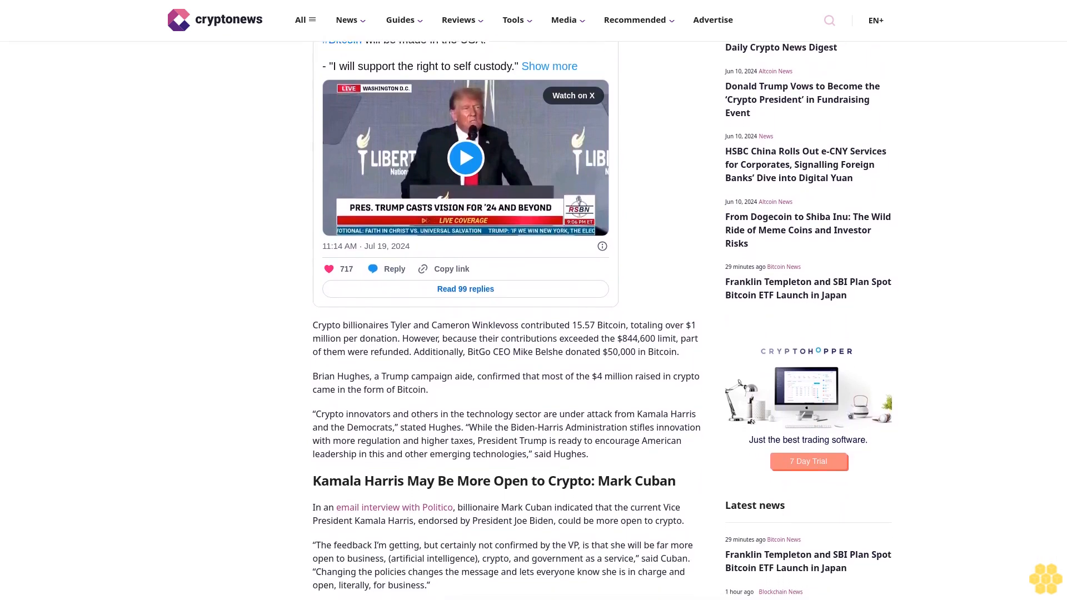
pyautogui.scroll(-3)
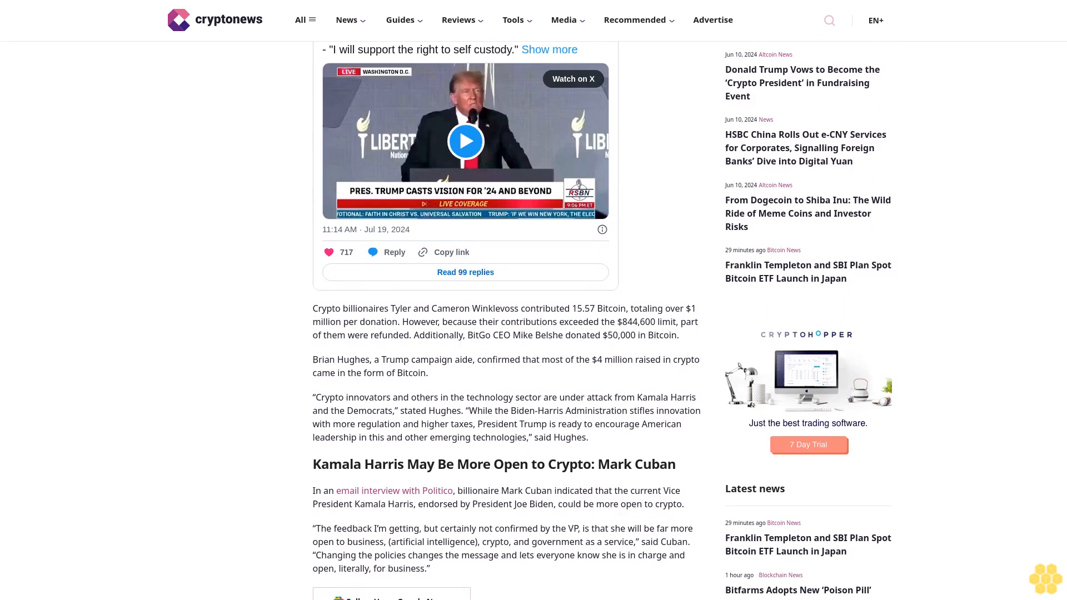
pyautogui.scroll(-3)
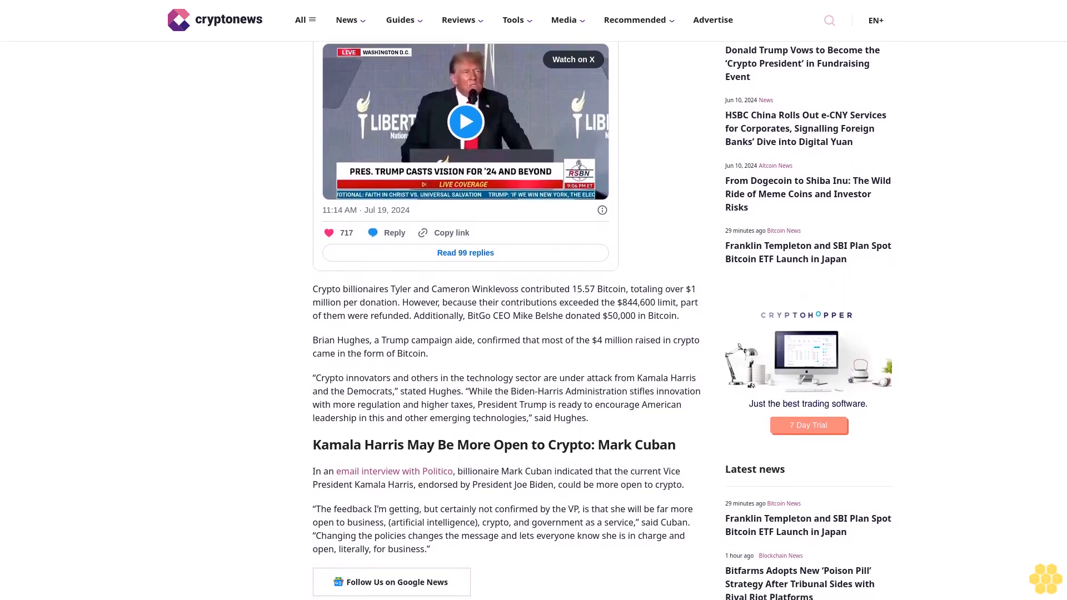
pyautogui.scroll(-3)
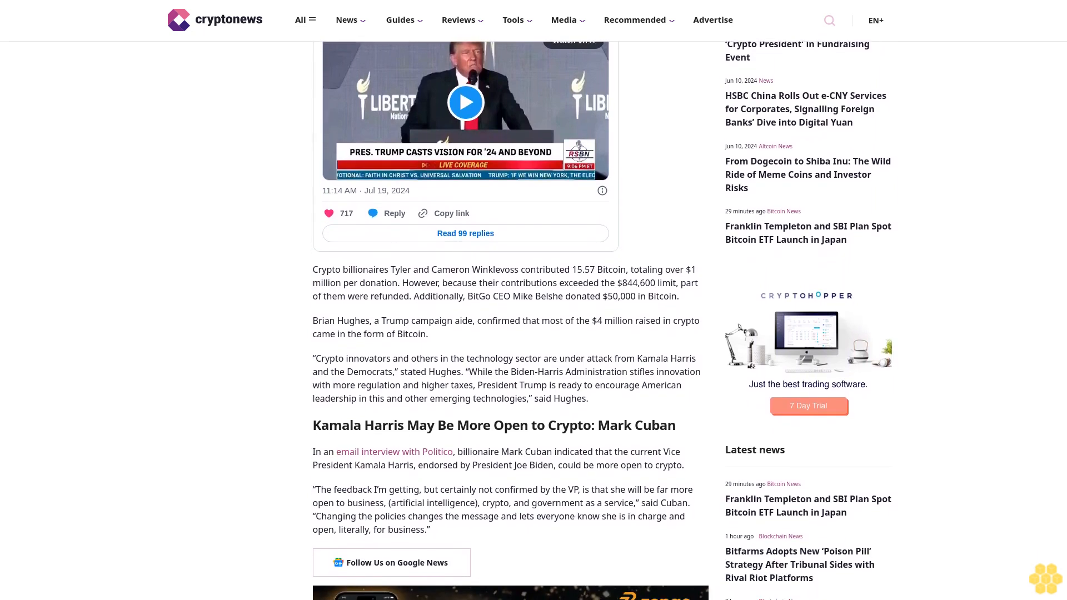
pyautogui.scroll(-3)
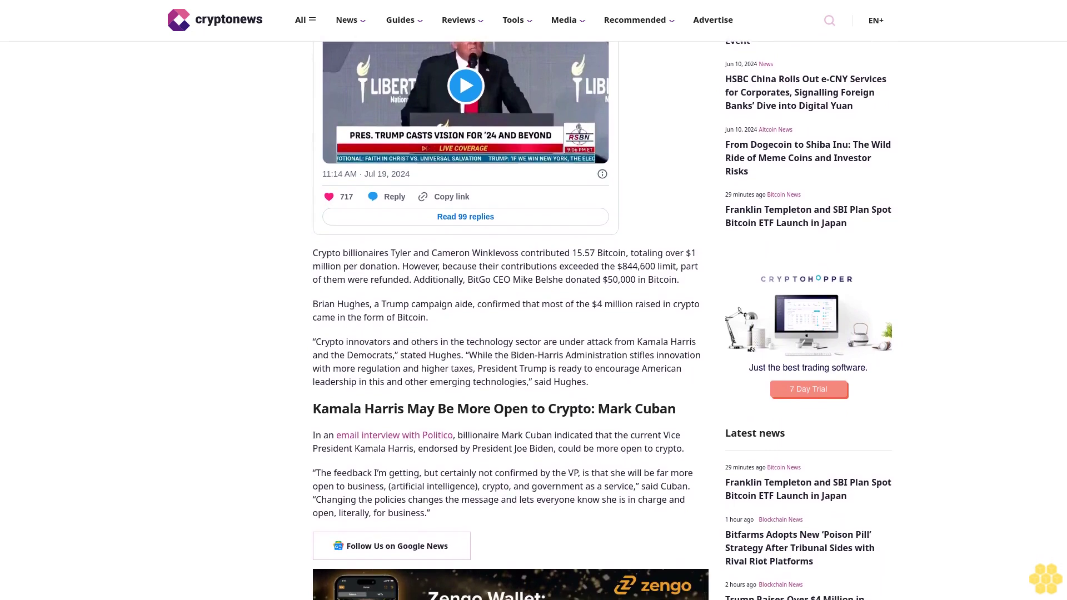
pyautogui.scroll(-3)
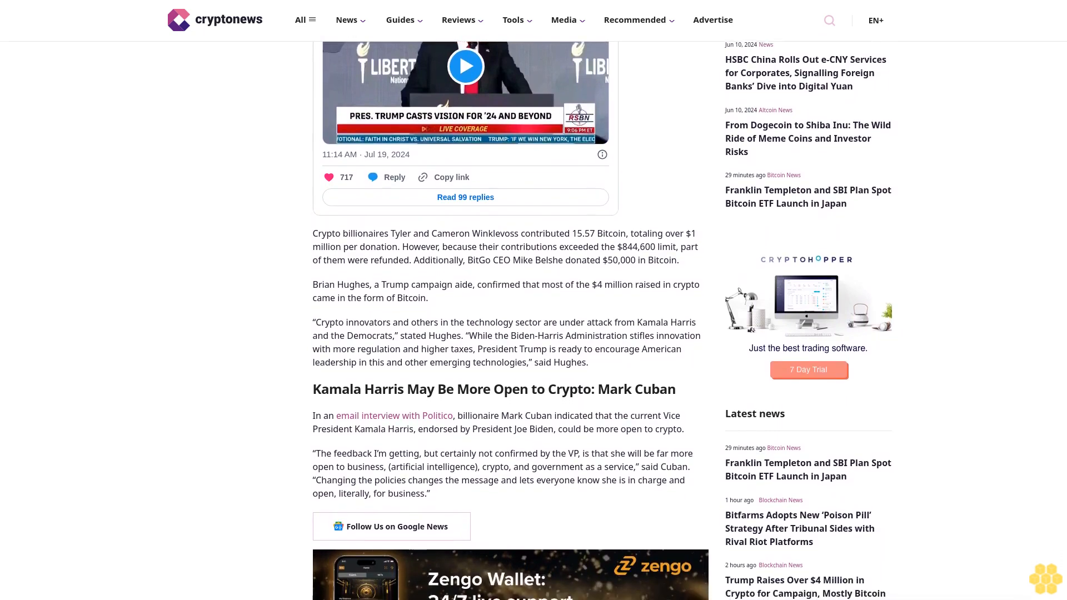
pyautogui.scroll(-3)
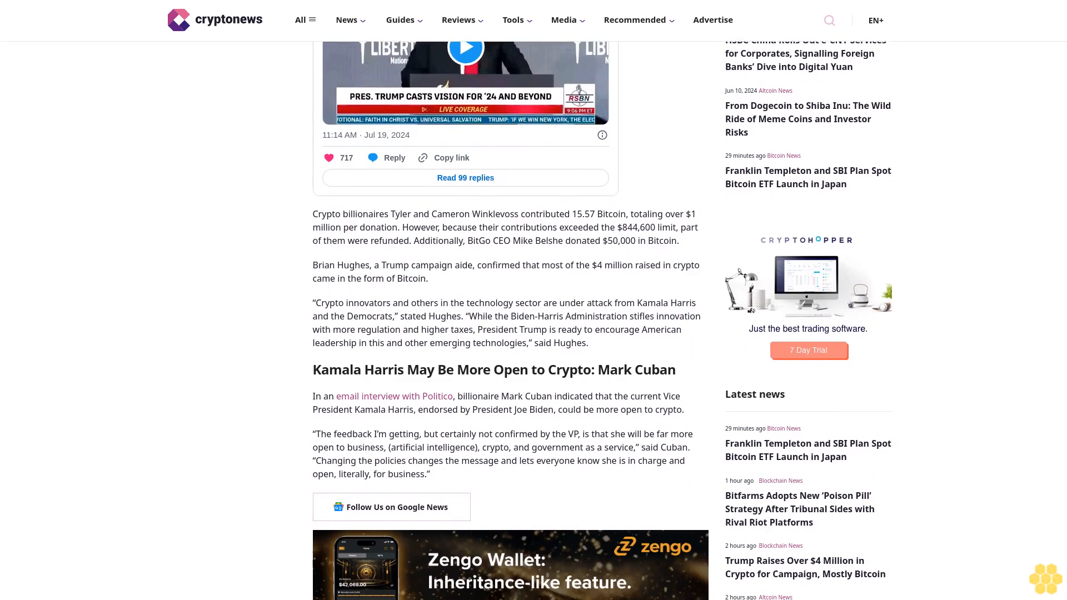
pyautogui.scroll(-3)
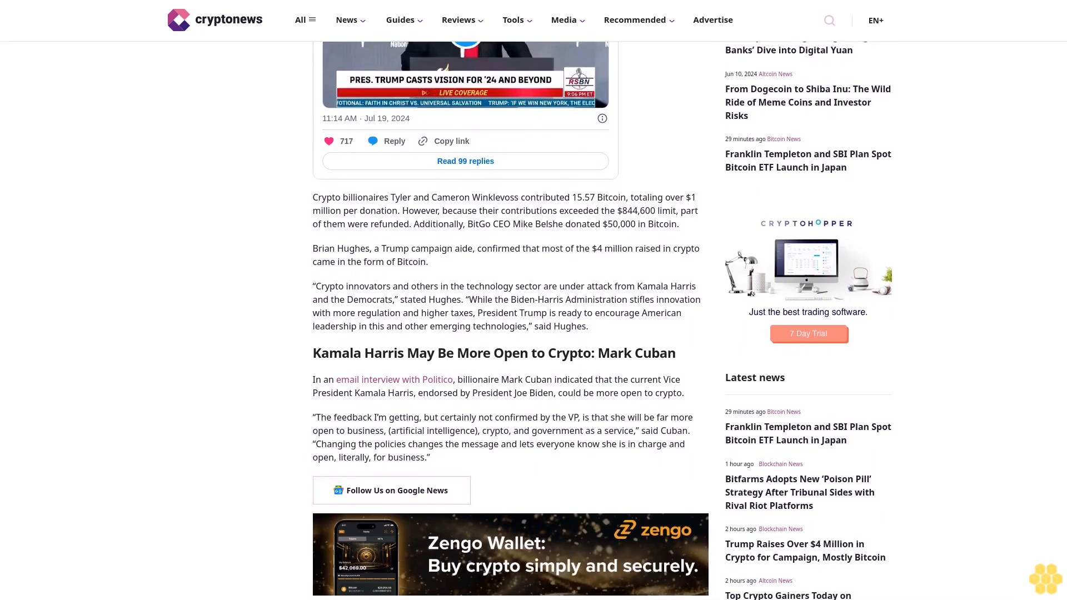
pyautogui.scroll(-3)
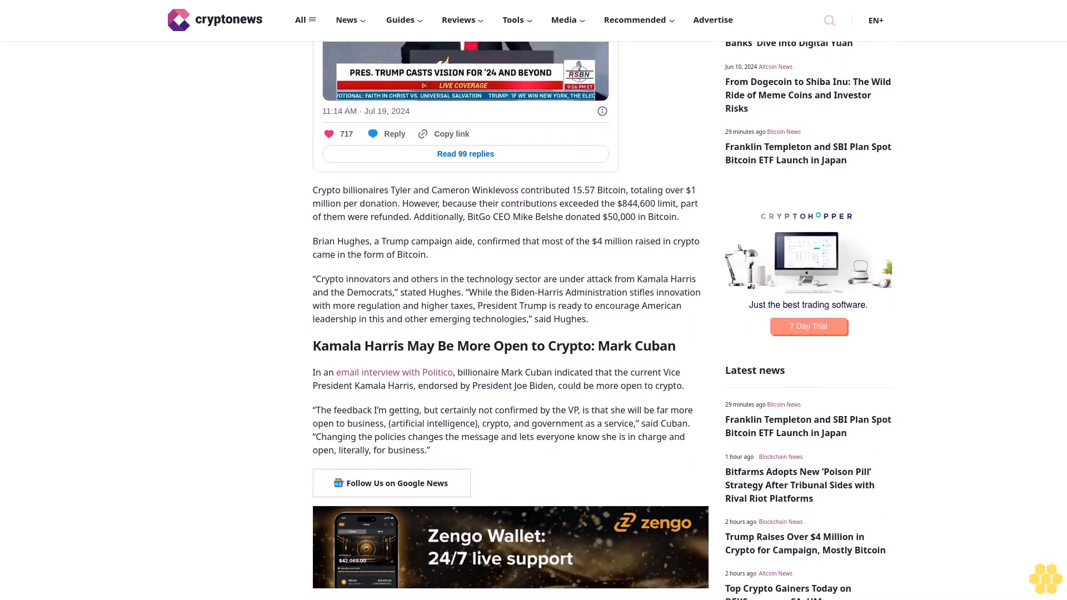